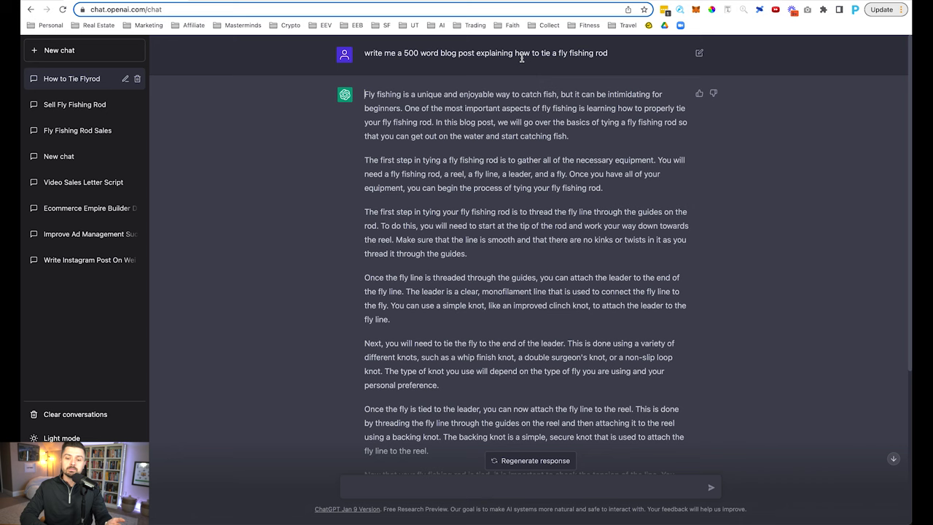
mouse_move(430, 207)
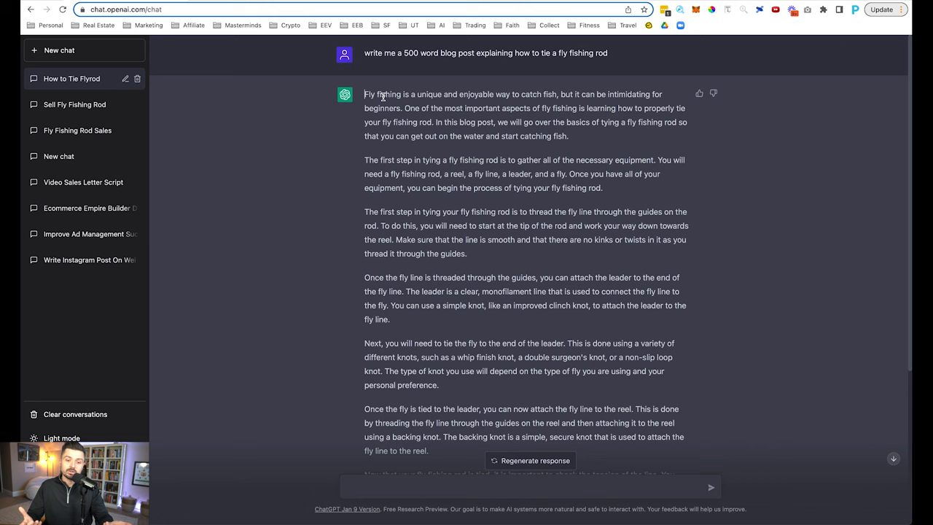
- Select and copy the opening paragraphs of ChatGPT's fly-fishing blog post
left_click_drag(364, 93, 468, 253)
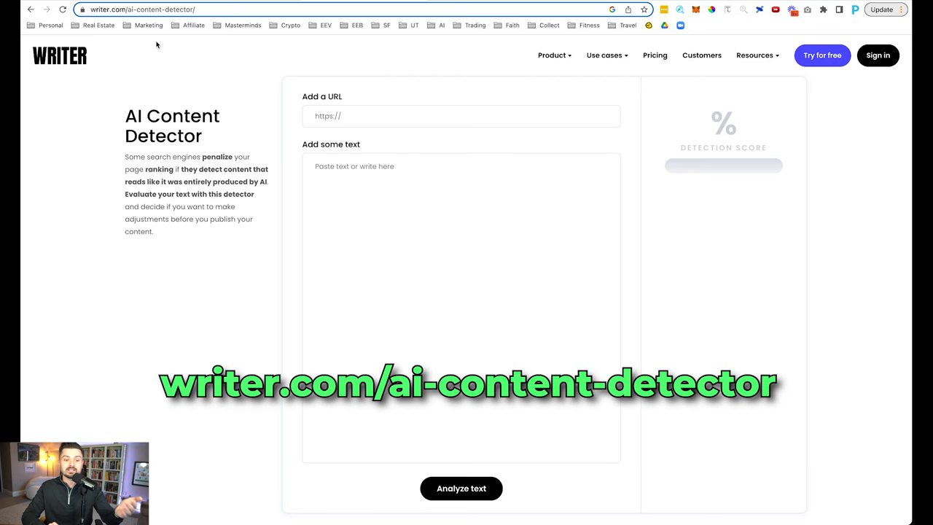
- Paste the blog's opening paragraphs, starting 'Fly fishing is a unique and enjoyable way...', into the detector box
type("Fly fishing is a unique and enjoyable way to catch fish...")
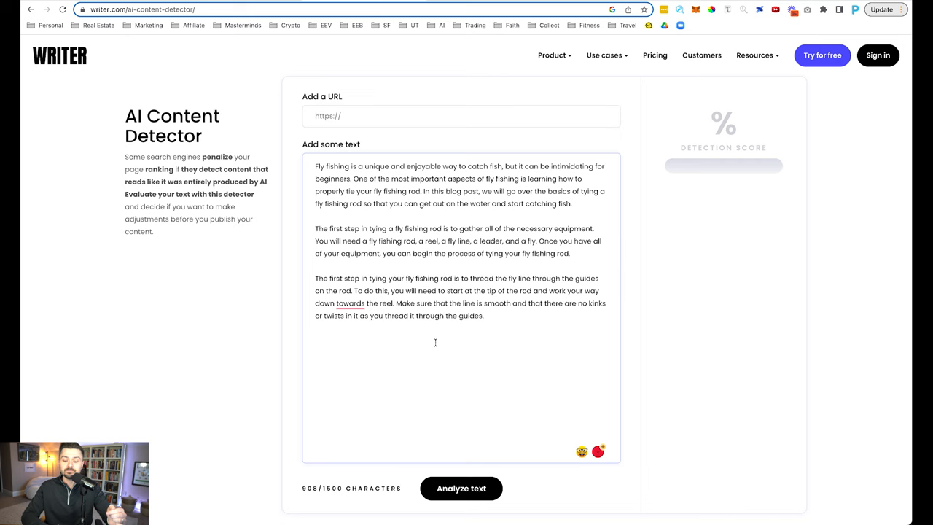
left_click(460, 489)
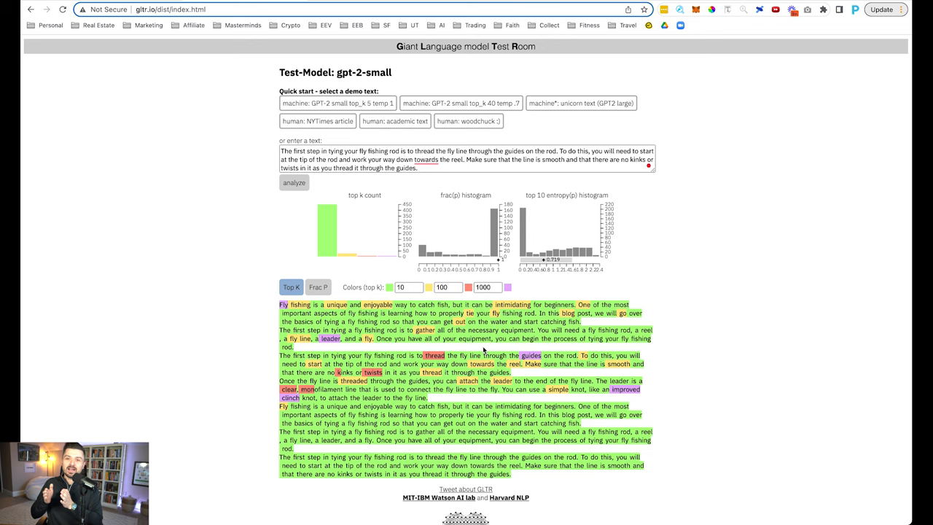
- Switch GLTR colouring to Frac P probability fraction, then return to the ChatGPT window
left_click(318, 286)
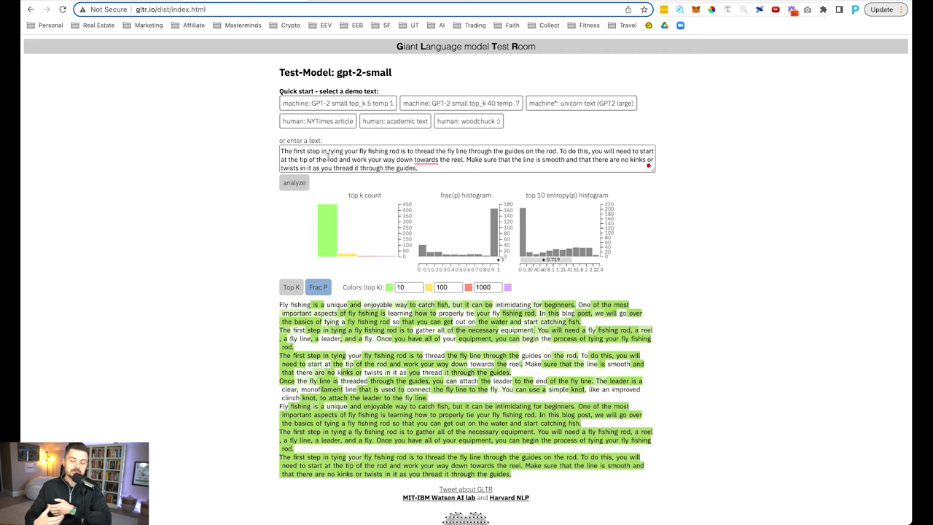
left_click(219, 9)
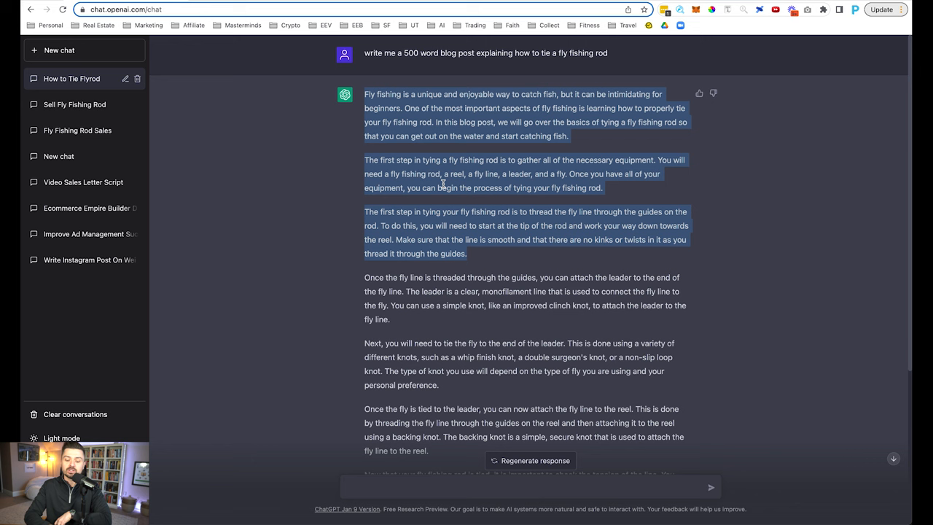
- Select and copy the first two paragraphs of the ChatGPT fly-fishing answer
left_click(474, 119)
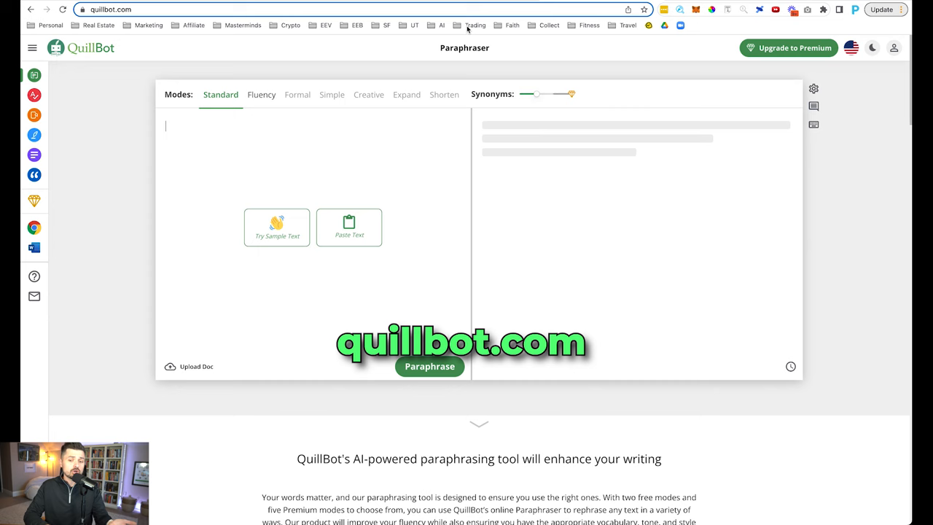
- Paste the two blog paragraphs into QuillBot and paraphrase them in standard mode
left_click(277, 227)
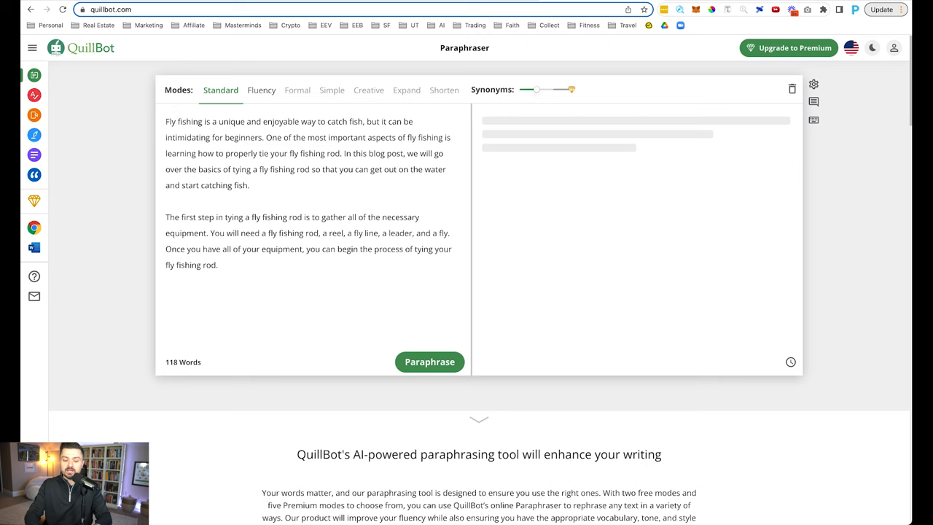
left_click(429, 362)
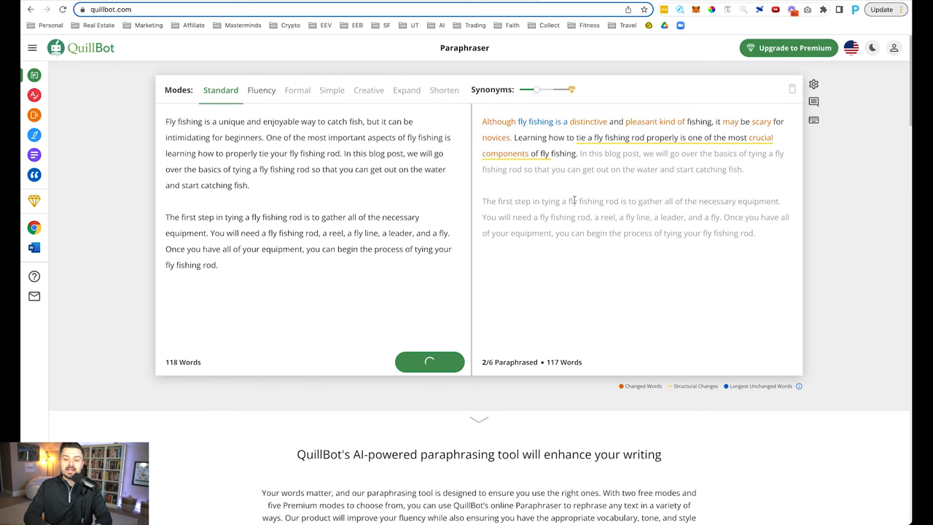
left_click(429, 362)
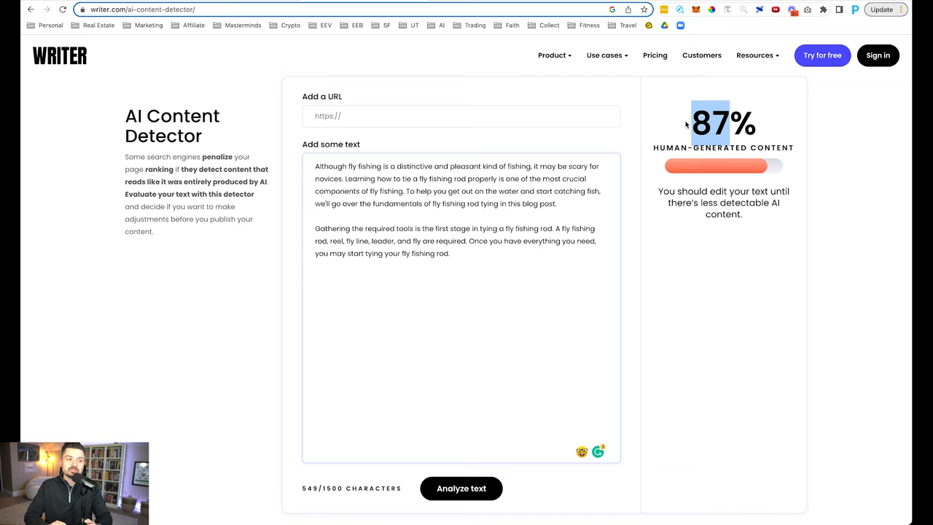
mouse_move(732, 158)
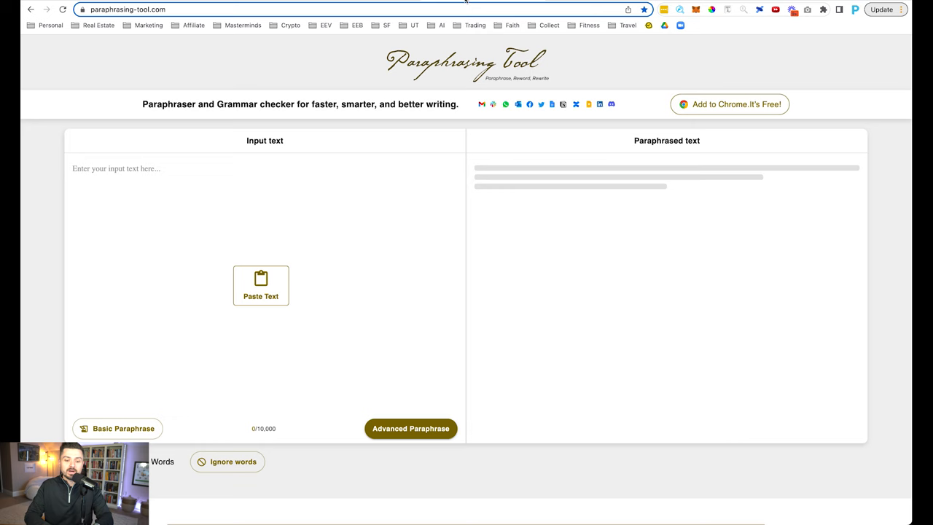
- Paste the blog's first three paragraphs into Paraphrasing-Tool.com's input panel
left_click(260, 284)
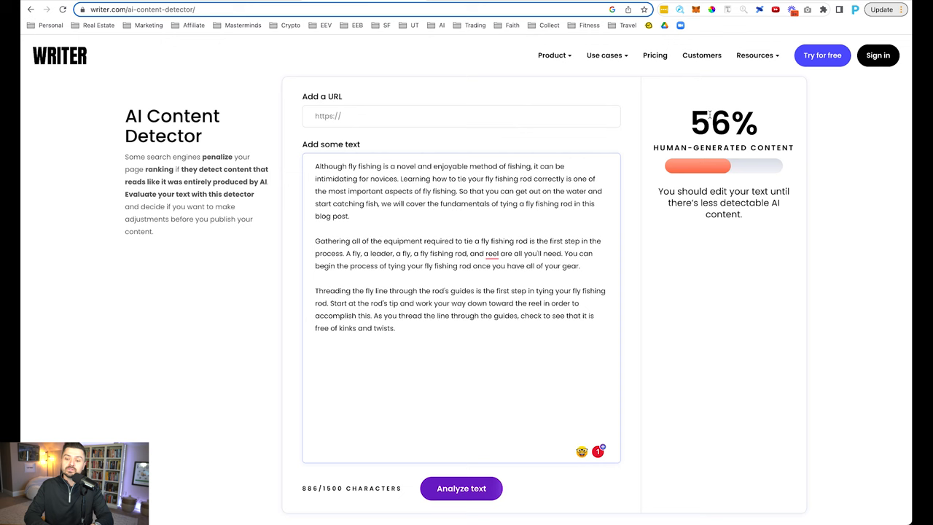
- Feed the 56%-human rewrite back into Paraphrasing-Tool and run Advanced Paraphrase again
double_click(723, 122)
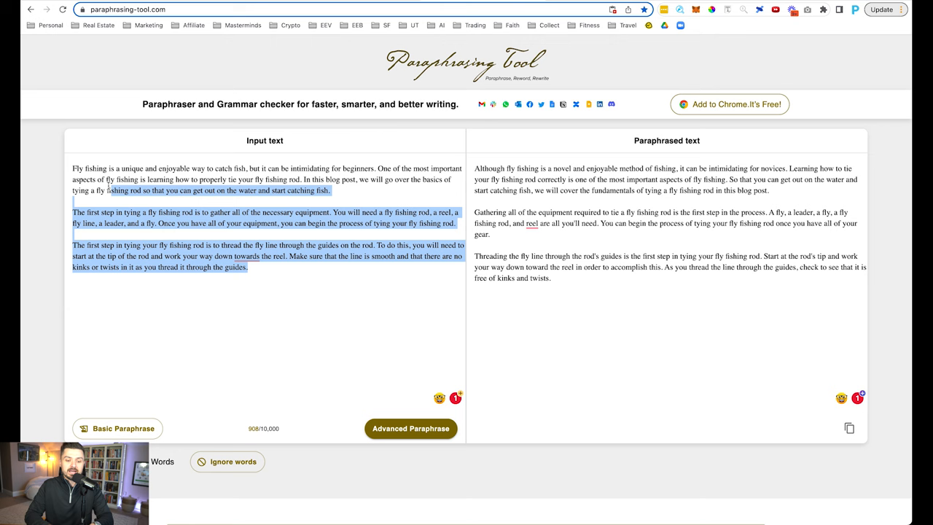
left_click(412, 429)
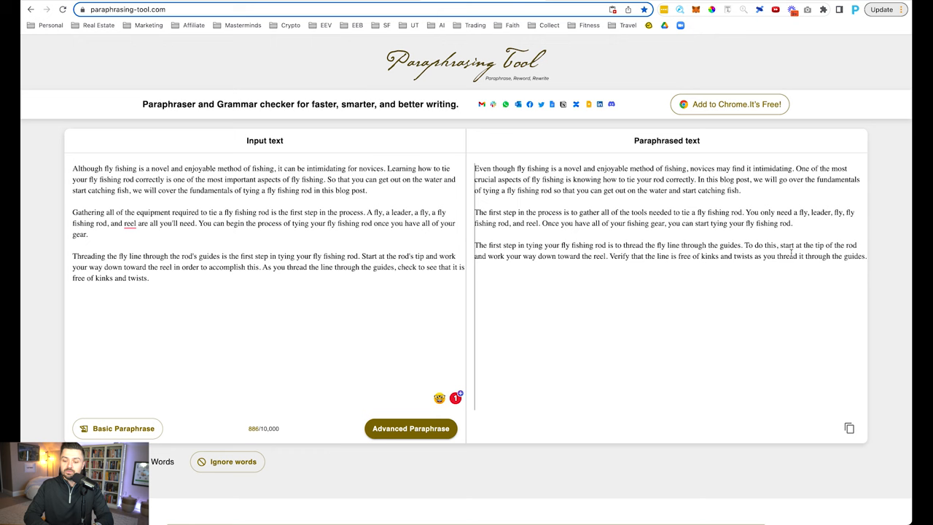